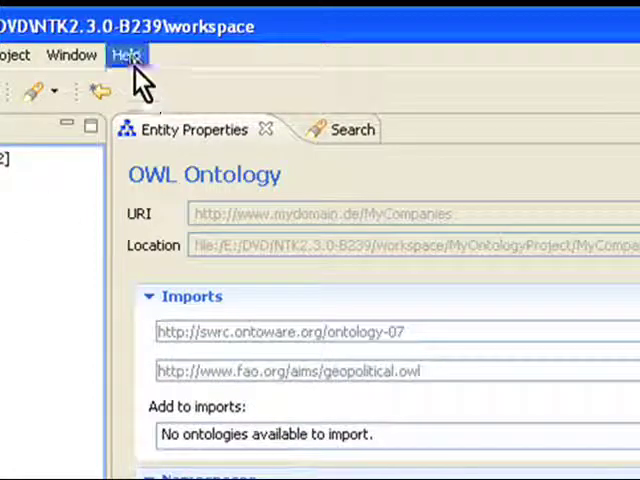
Launch the Find and Install wizard from Help > Software Updates
{"action": "left_click", "coordinate": [124, 54]}
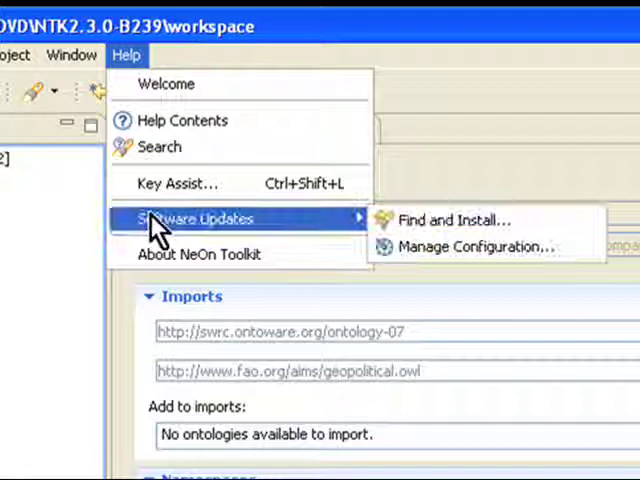
{"action": "mouse_move", "coordinate": [430, 212]}
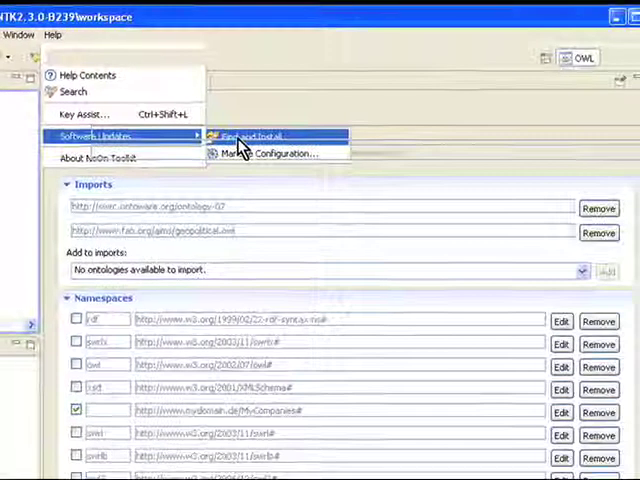
{"action": "left_click", "coordinate": [250, 136]}
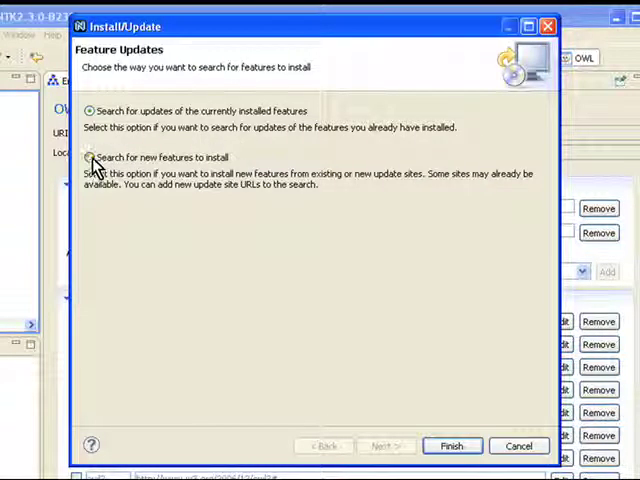
Search for new features on the NeOn Toolkit Update Site and run the search
{"action": "left_click", "coordinate": [90, 156]}
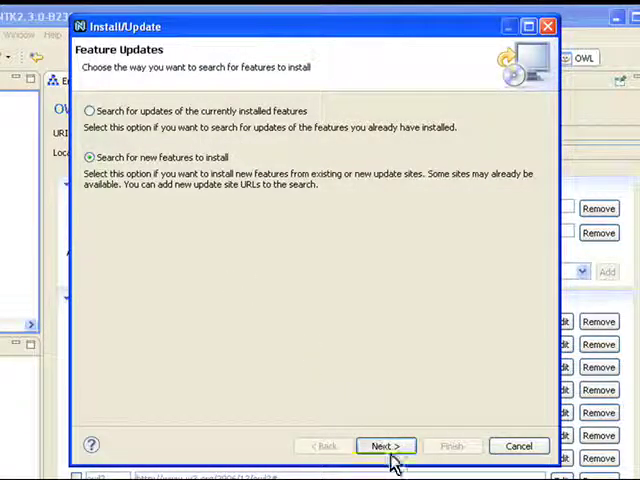
{"action": "left_click", "coordinate": [388, 444]}
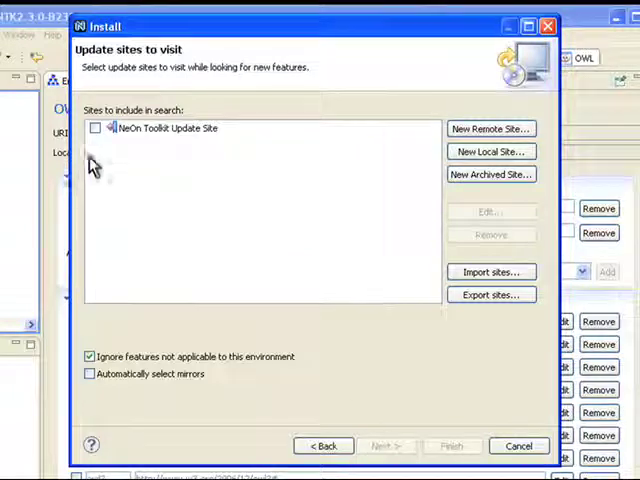
{"action": "left_click", "coordinate": [96, 128]}
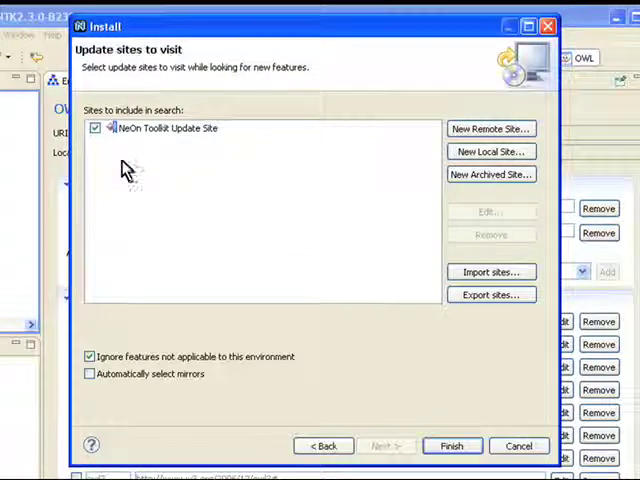
{"action": "mouse_move", "coordinate": [396, 392]}
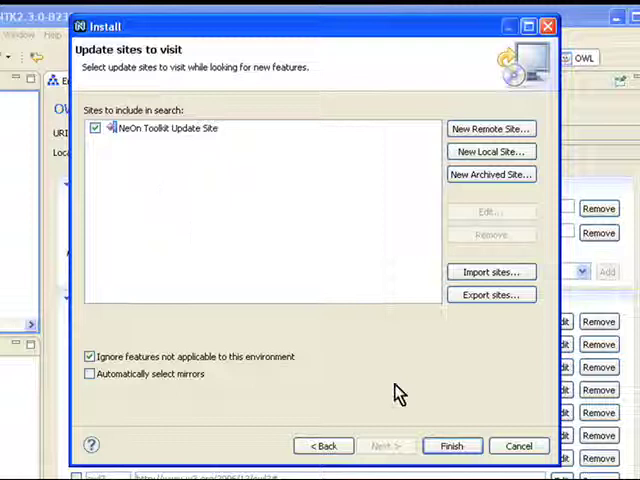
{"action": "left_click", "coordinate": [464, 444]}
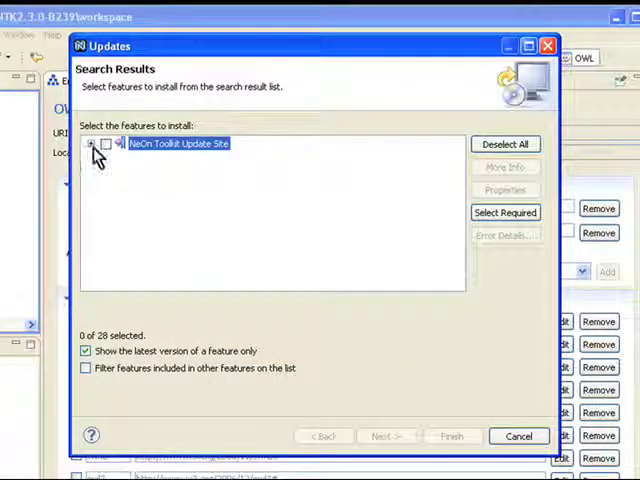
Expand the update site's categories and scroll to the visualization category
{"action": "left_click", "coordinate": [92, 144]}
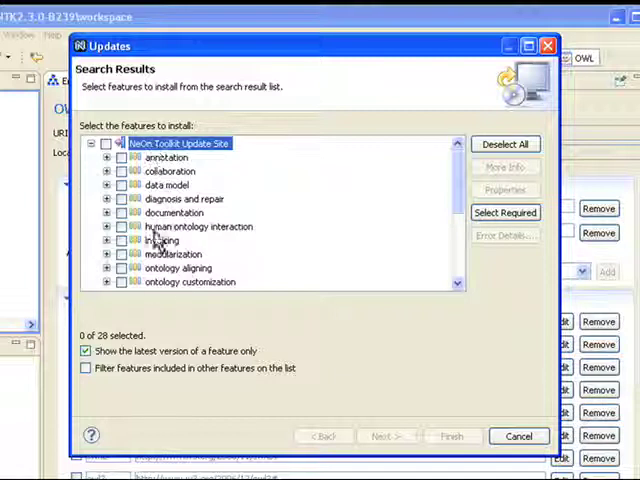
{"action": "mouse_move", "coordinate": [164, 288]}
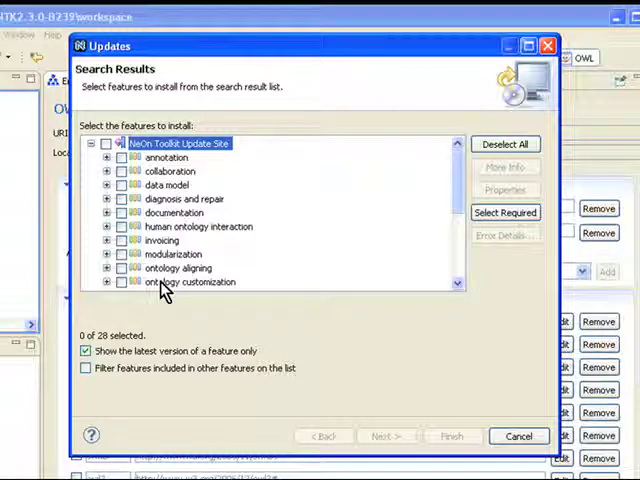
{"action": "mouse_move", "coordinate": [404, 232]}
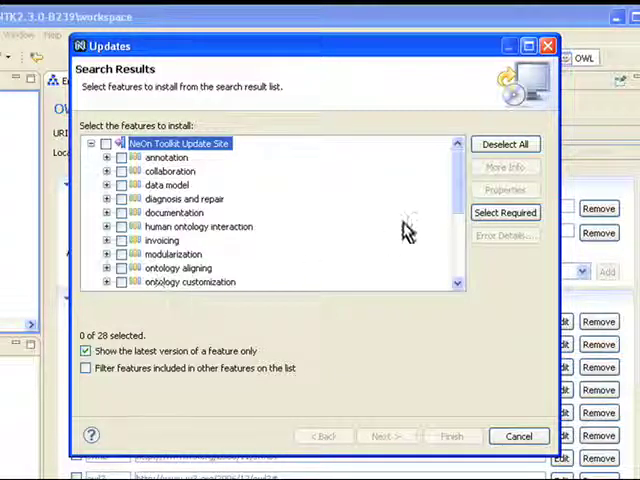
{"action": "scroll", "scroll_direction": "down", "scroll_amount": 3}
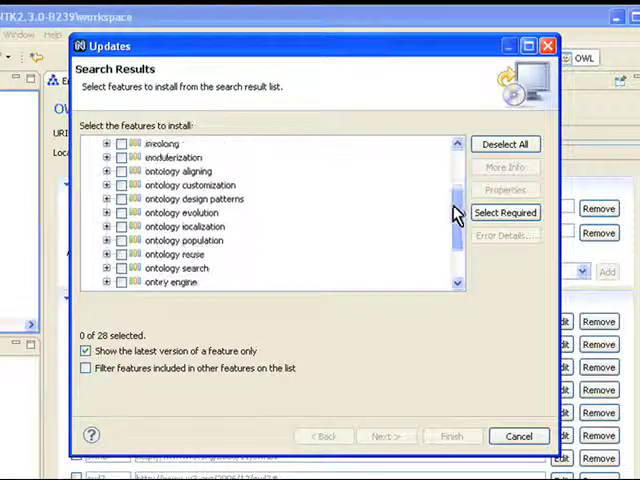
{"action": "scroll", "scroll_direction": "down", "scroll_amount": 3}
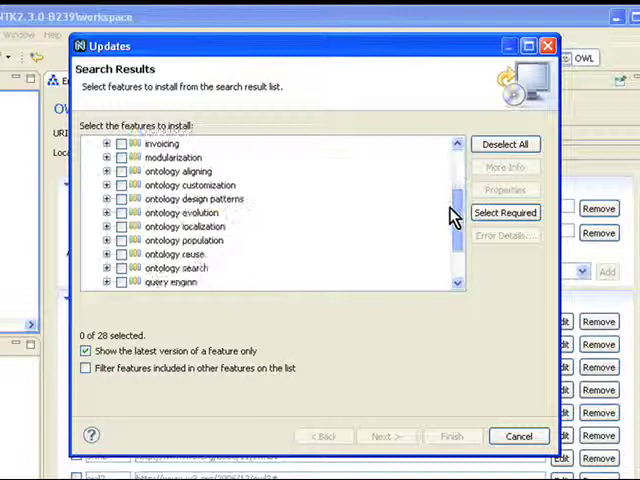
{"action": "scroll", "scroll_direction": "down", "scroll_amount": 3}
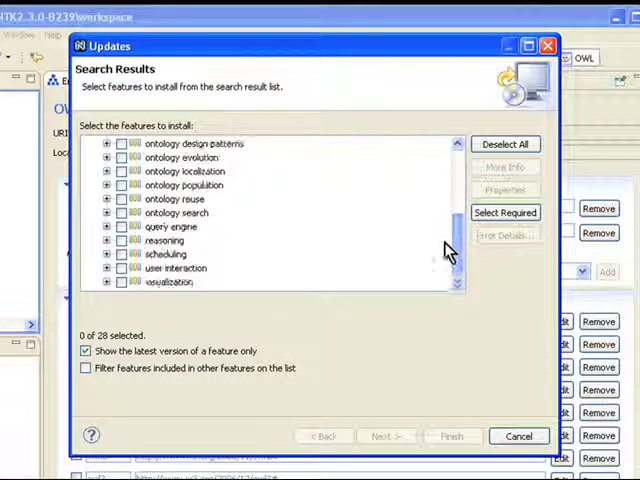
{"action": "mouse_move", "coordinate": [118, 290]}
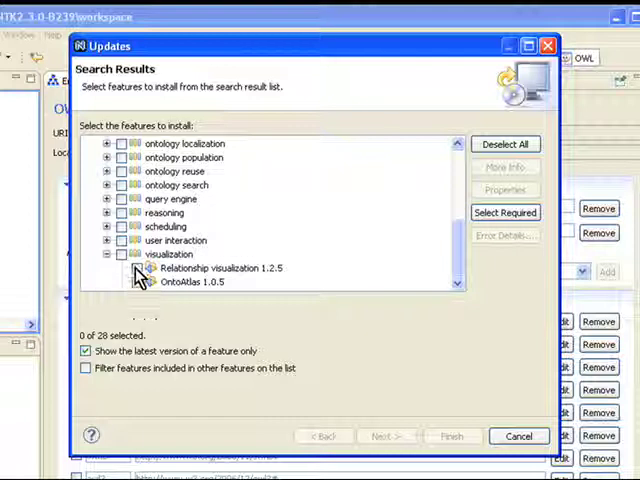
Select Relationship visualization 1.2.5 and add its required NeOnOn feature via Select Required
{"action": "left_click", "coordinate": [148, 268]}
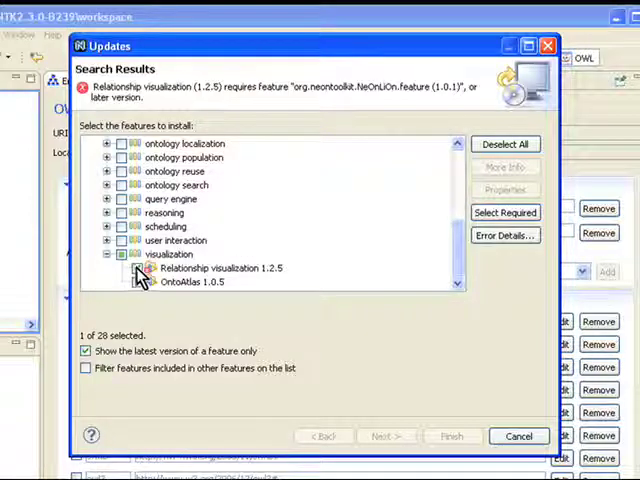
{"action": "left_click", "coordinate": [136, 268]}
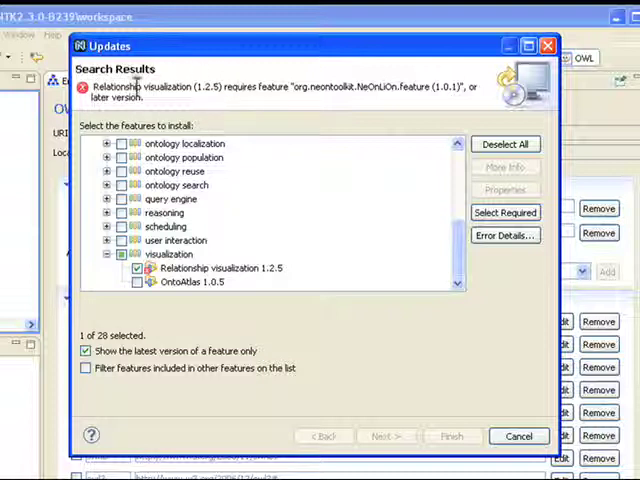
{"action": "mouse_move", "coordinate": [224, 80]}
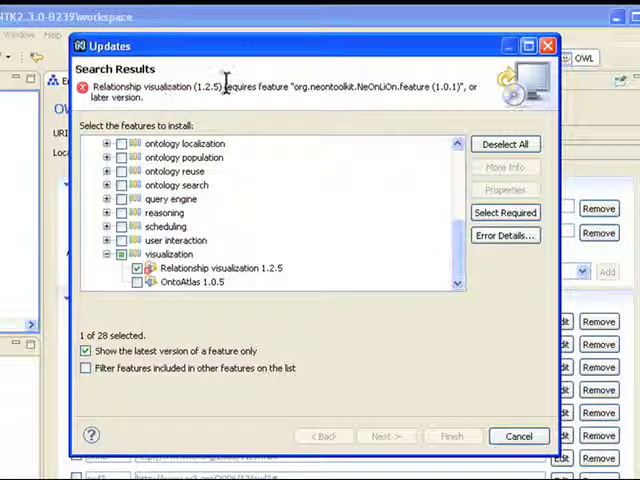
{"action": "mouse_move", "coordinate": [402, 90]}
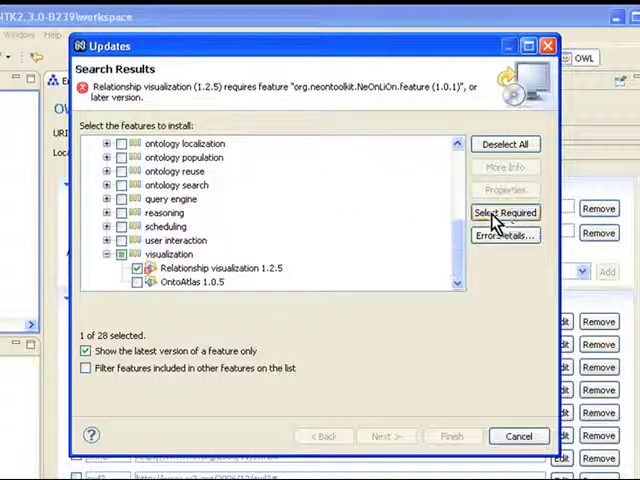
{"action": "left_click", "coordinate": [504, 212]}
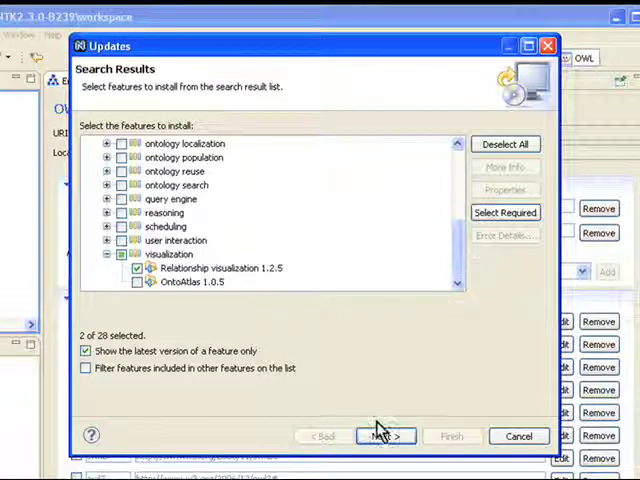
{"action": "mouse_move", "coordinate": [384, 436]}
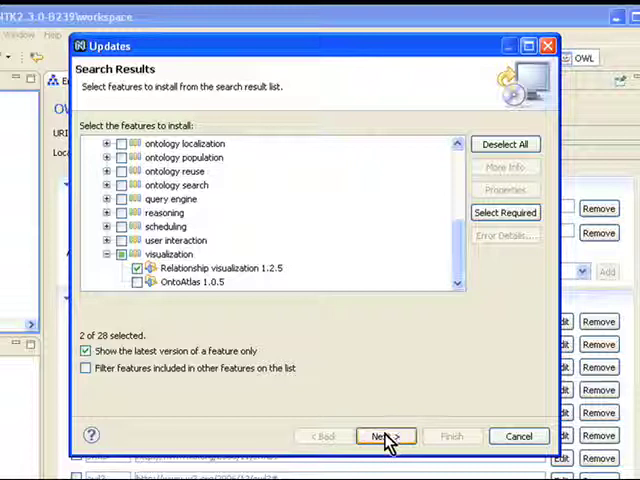
Accept the license agreements for Relationship visualization and NeOnOn and reach the install summary
{"action": "left_click", "coordinate": [384, 436]}
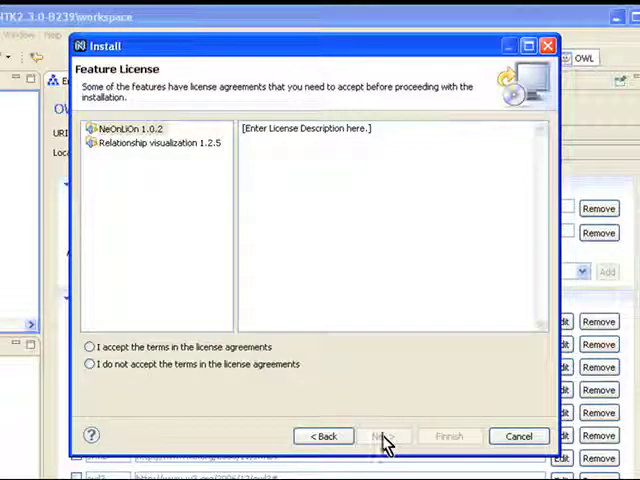
{"action": "left_click", "coordinate": [152, 142]}
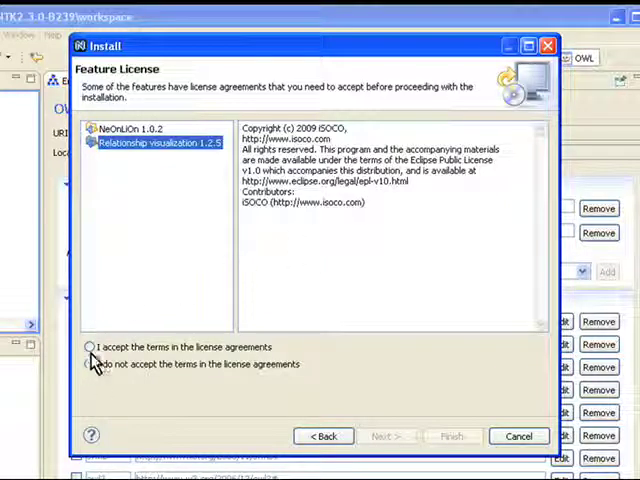
{"action": "left_click", "coordinate": [90, 348]}
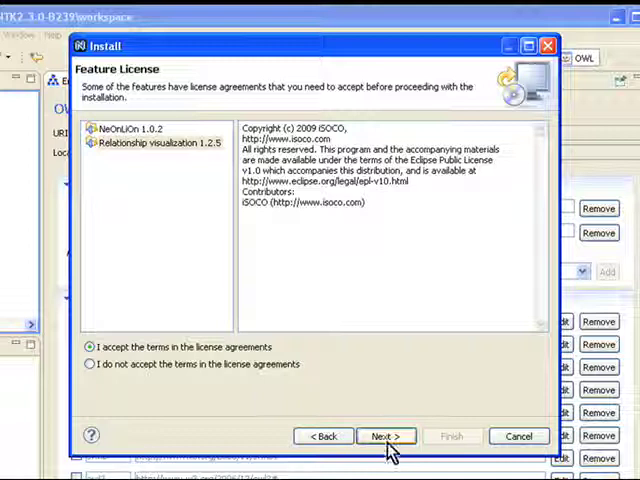
{"action": "left_click", "coordinate": [384, 436]}
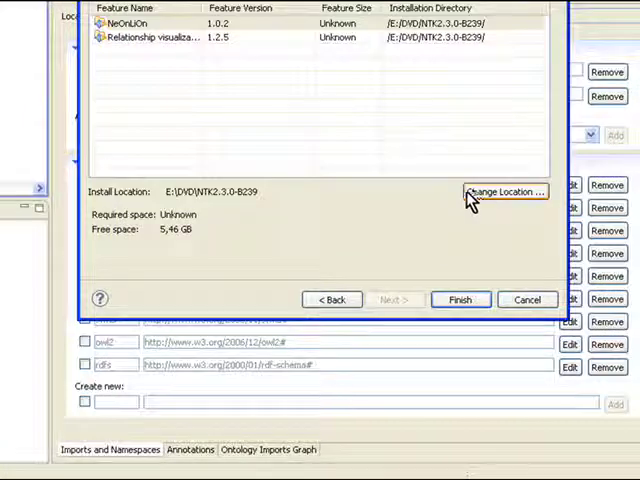
{"action": "mouse_move", "coordinate": [460, 300]}
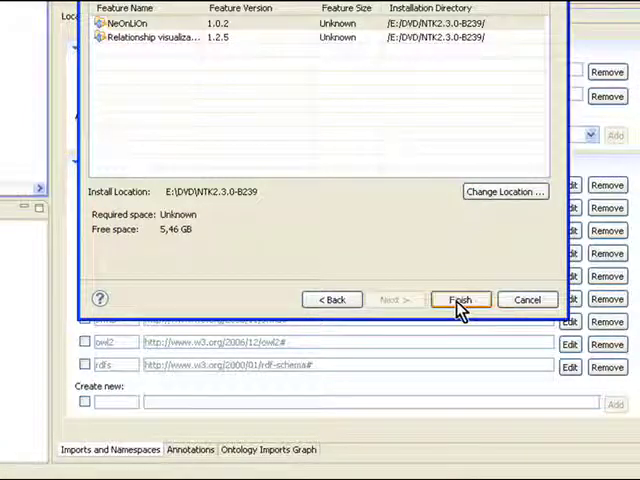
Finish installing NeOnOn 1.0.2 and Relationship visualization 1.2.5 and confirm the restart
{"action": "left_click", "coordinate": [460, 300]}
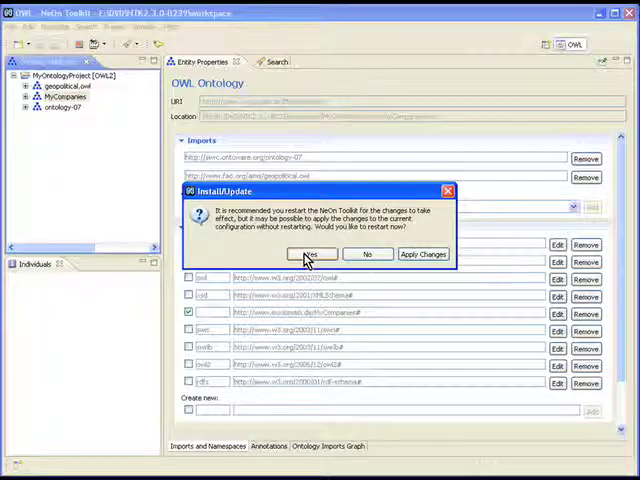
{"action": "left_click", "coordinate": [312, 252]}
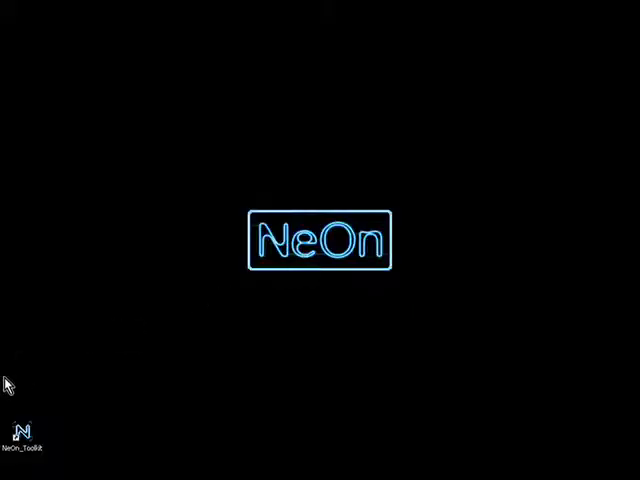
Relaunch NeOn Toolkit from the desktop and select MyOntologyProject in the navigator
{"action": "double_click", "coordinate": [24, 426]}
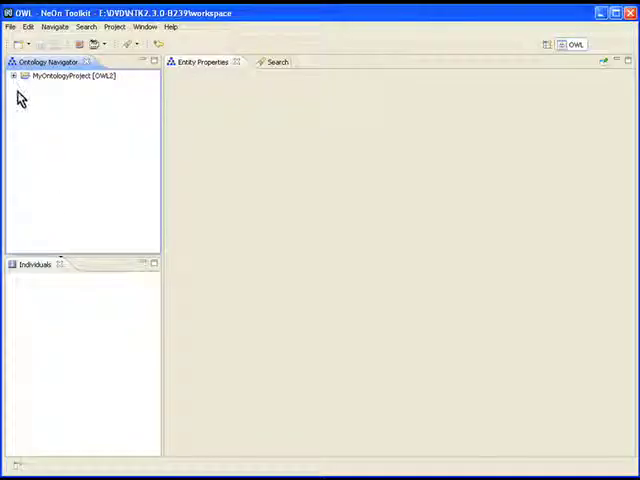
{"action": "left_click", "coordinate": [22, 76]}
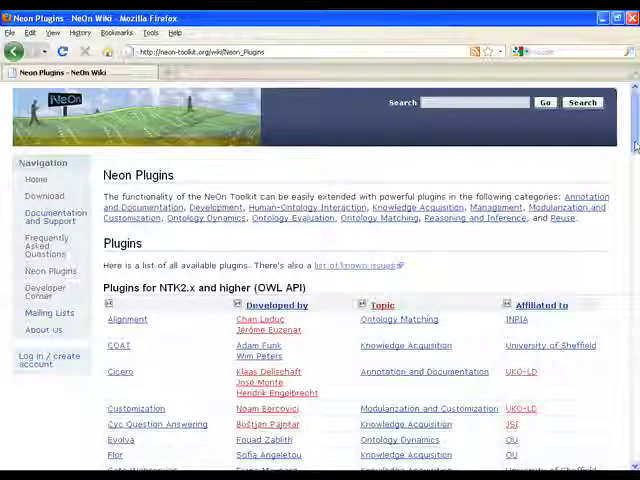
Scroll the Neon Plugins wiki page down to the NTK 1.x plugins section
{"action": "scroll", "scroll_direction": "down", "scroll_amount": 3}
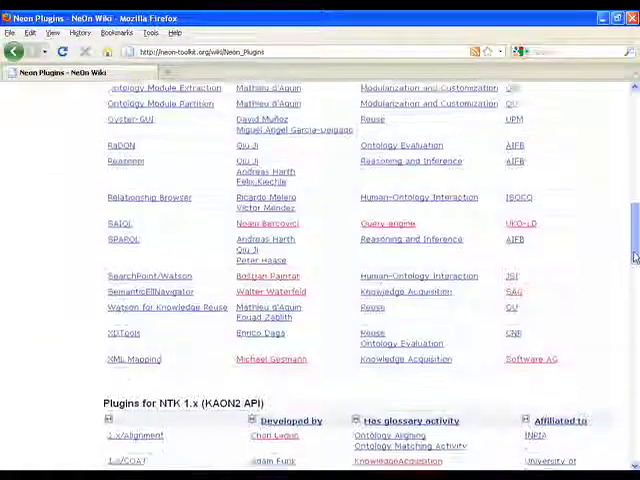
{"action": "scroll", "scroll_direction": "down", "scroll_amount": 3}
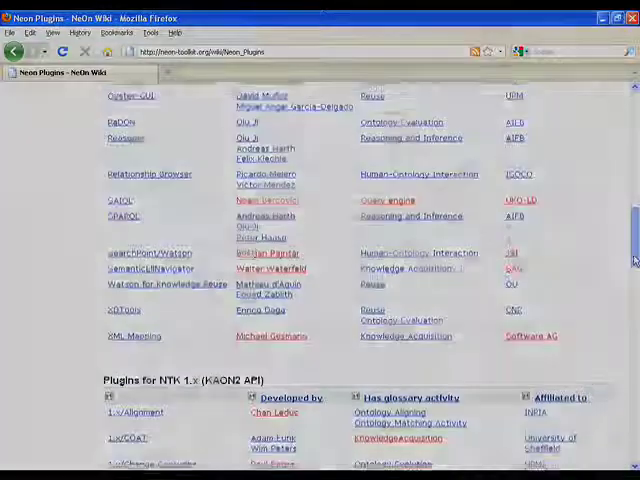